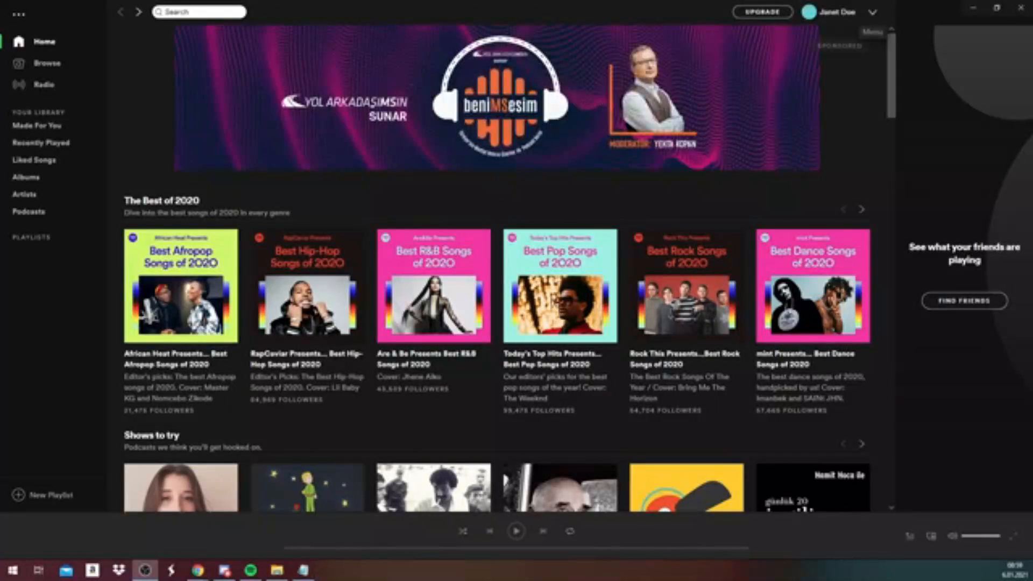
- Expand the profile menu beside the account name at the top right
left_click(870, 12)
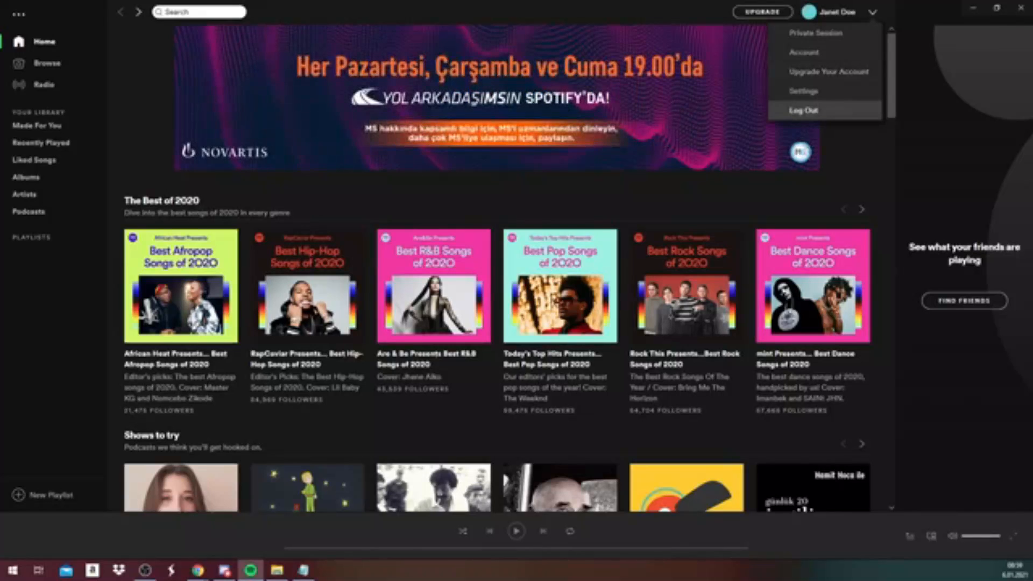
- Go to Settings and review the language, explicit content, music quality and device preferences
left_click(804, 91)
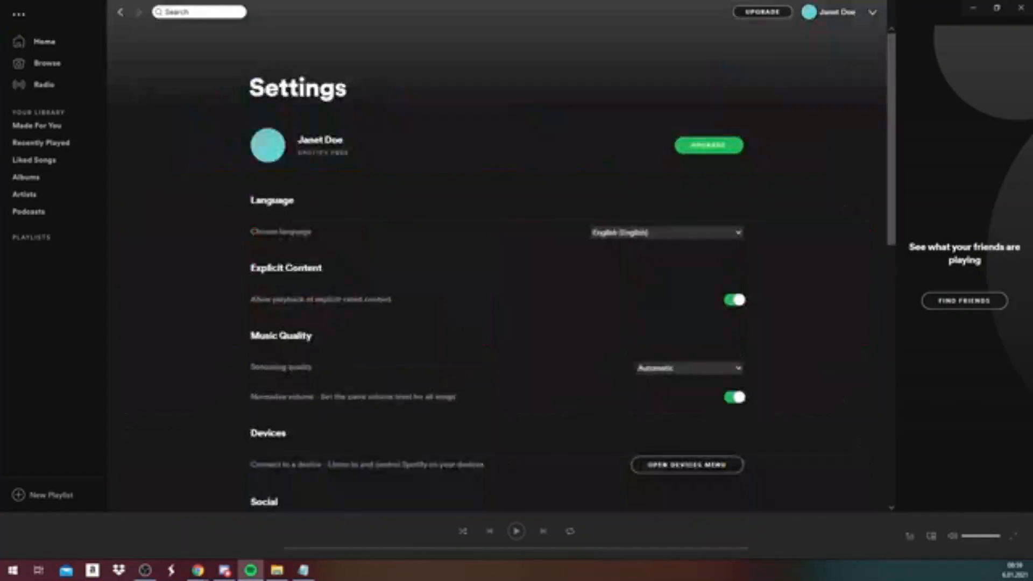
scroll("down", 3)
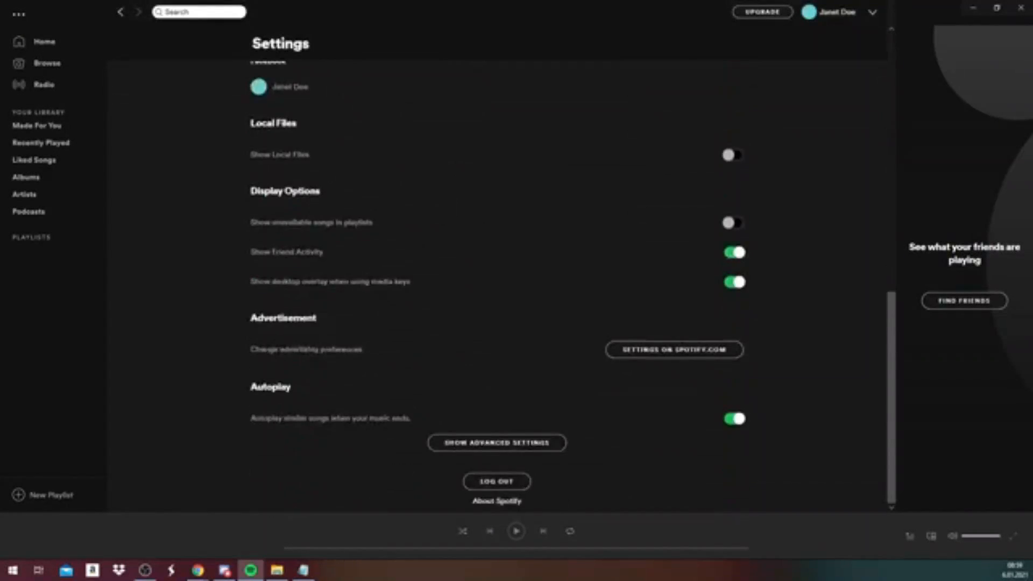
scroll("up", 3)
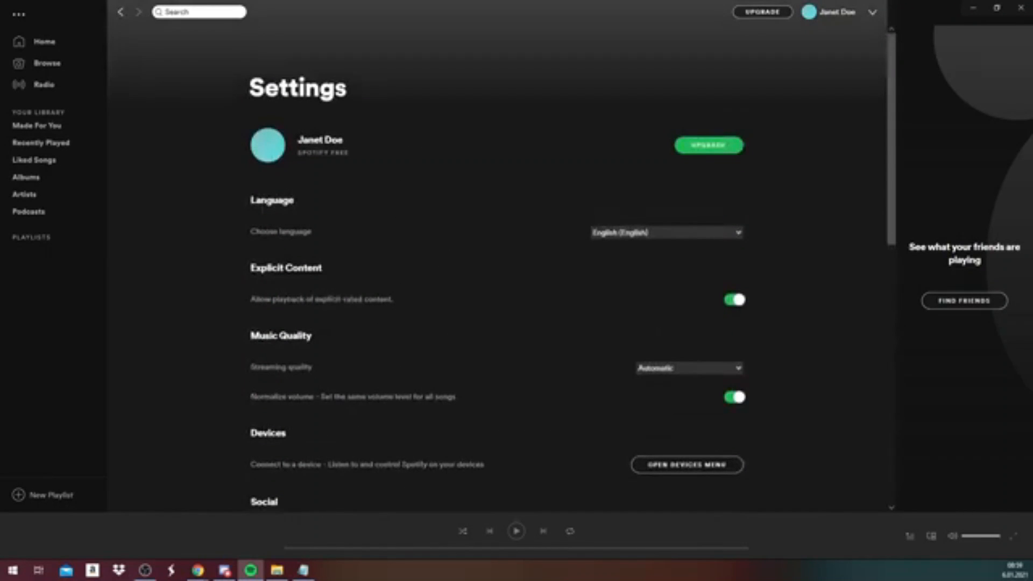
scroll("down", 3)
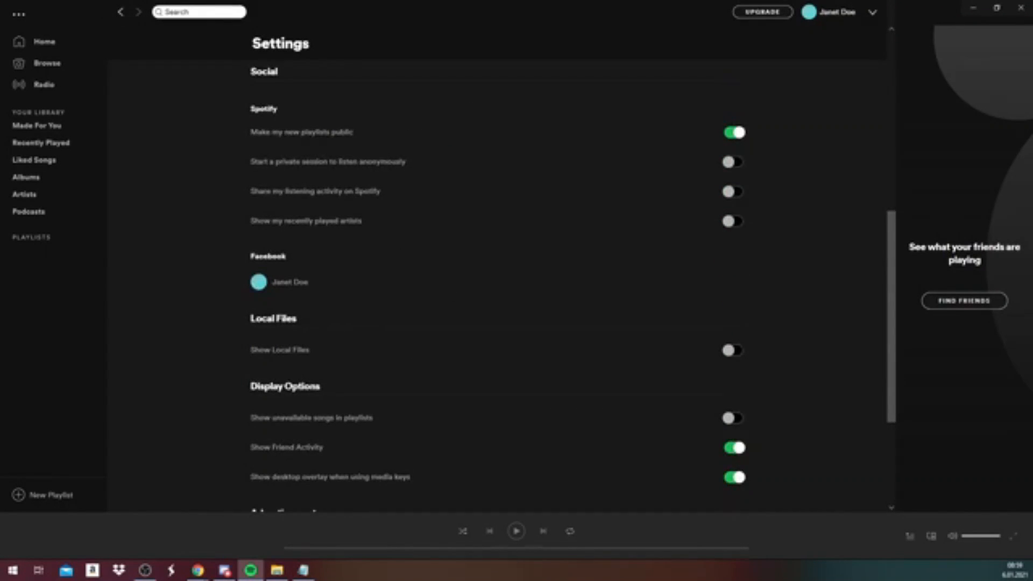
scroll("up", 3)
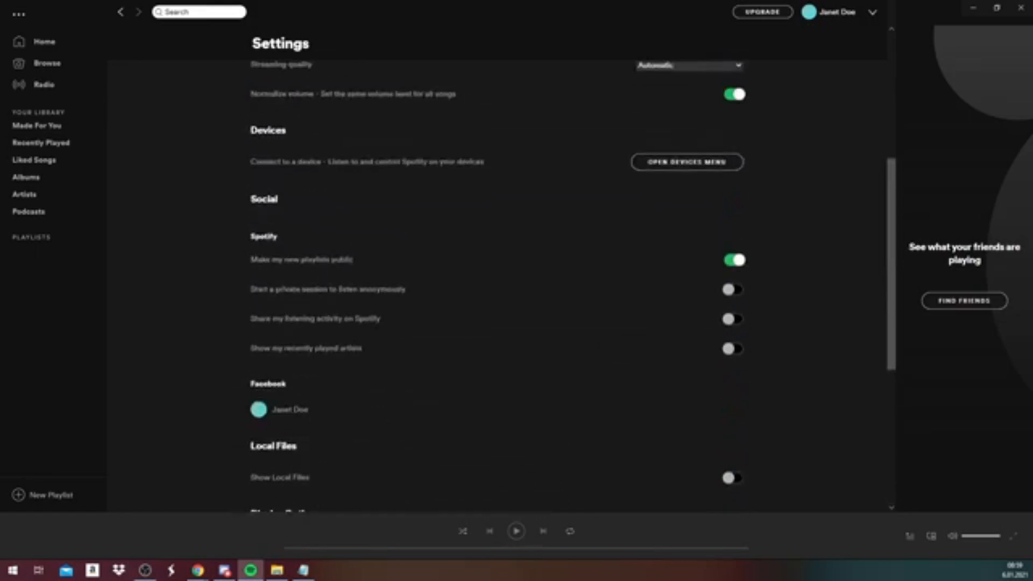
scroll("up", 3)
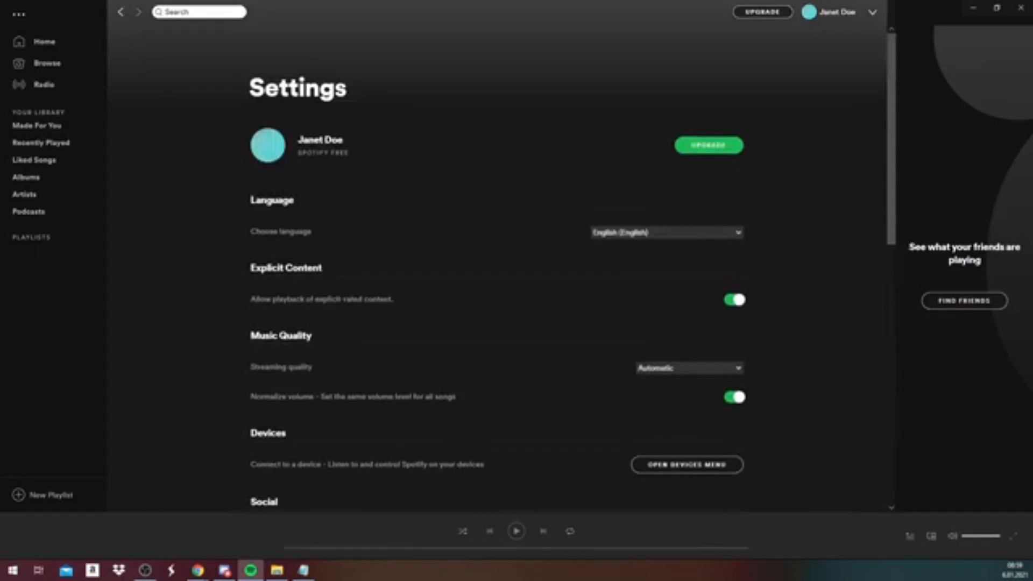
scroll("down", 3)
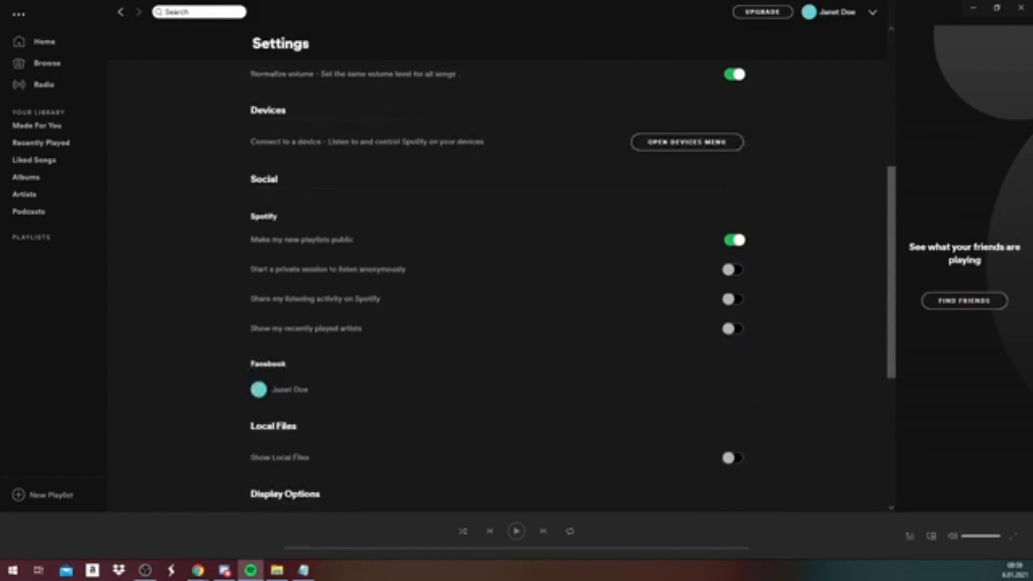
scroll("up", 3)
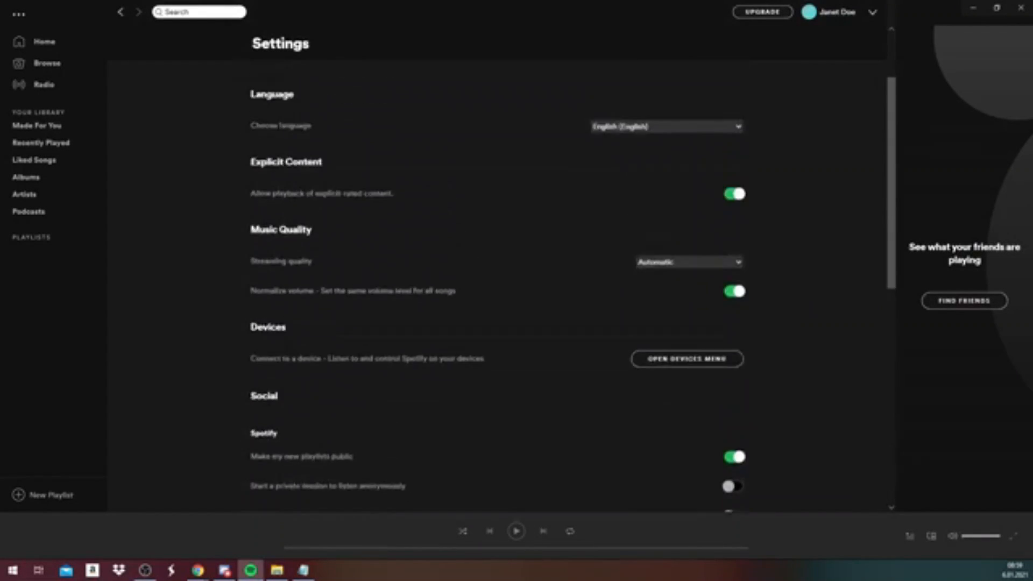
scroll("up", 3)
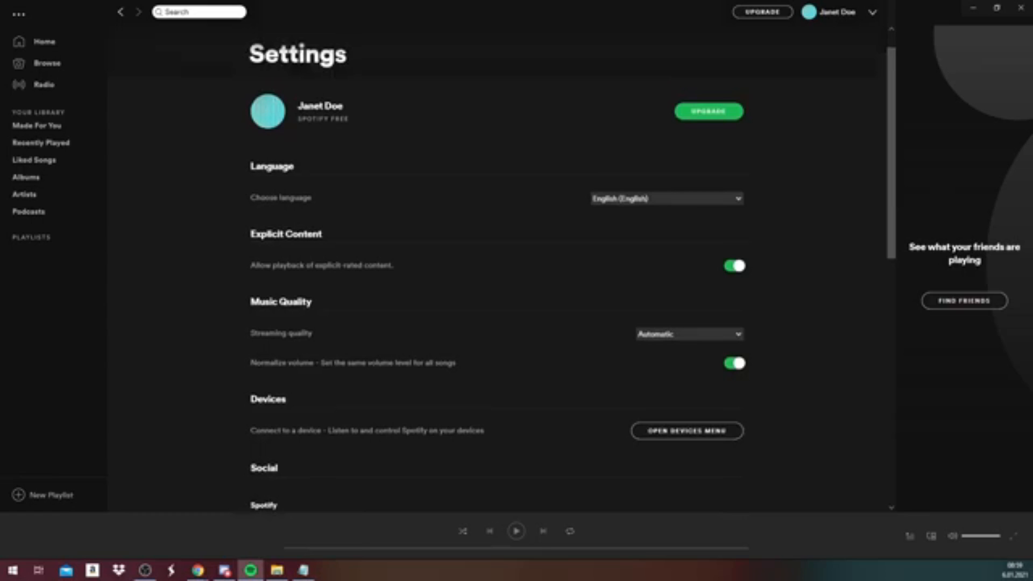
mouse_move(873, 12)
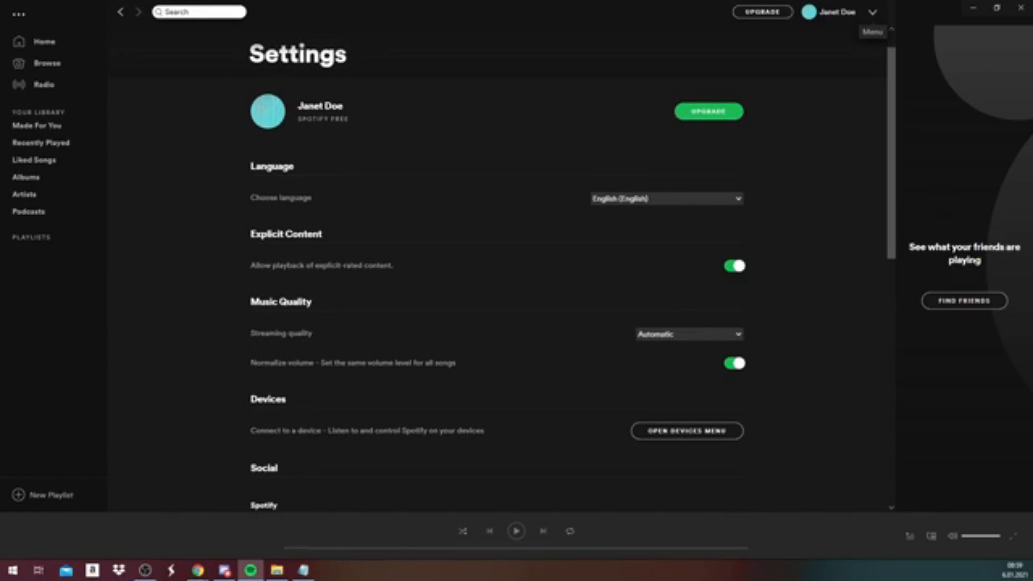
- Choose Account from the profile menu to view profile details and the Spotify Free plan in the browser
left_click(872, 12)
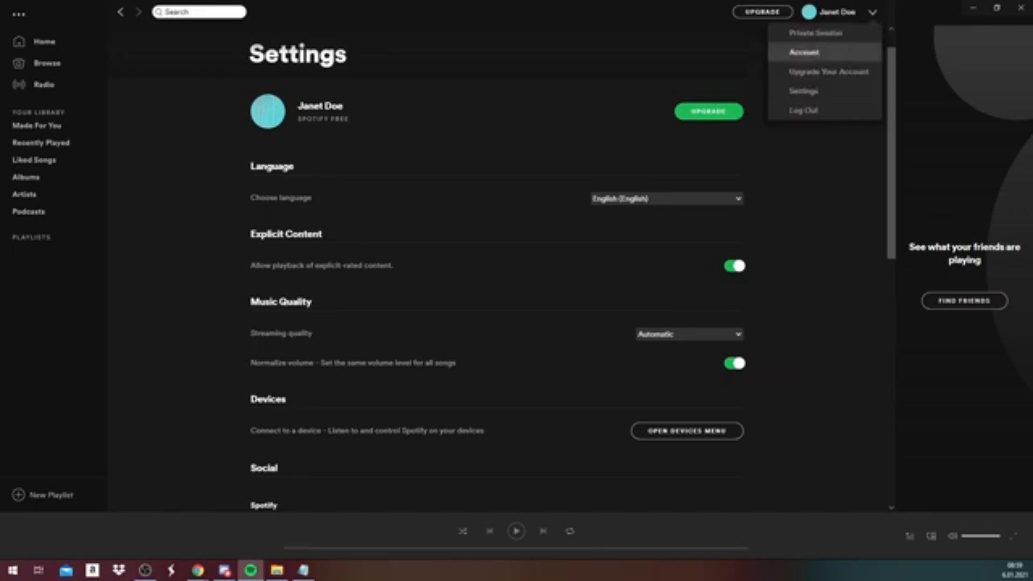
left_click(803, 52)
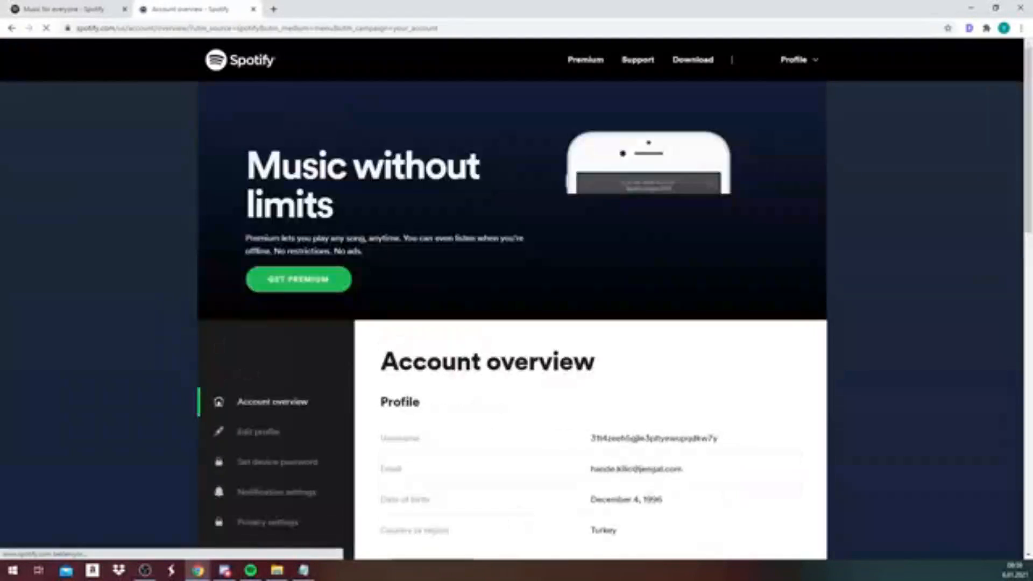
scroll("down", 3)
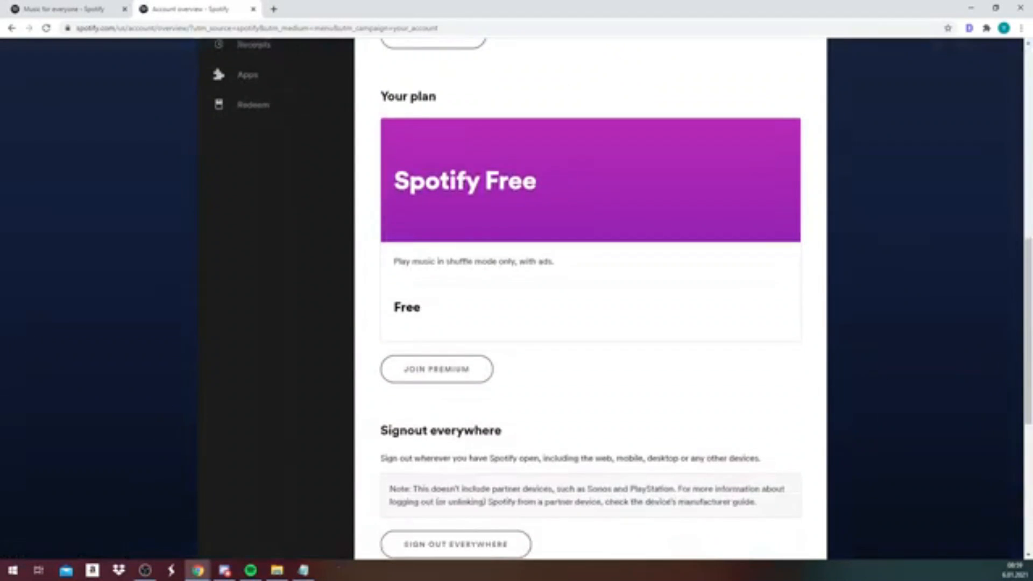
scroll("up", 3)
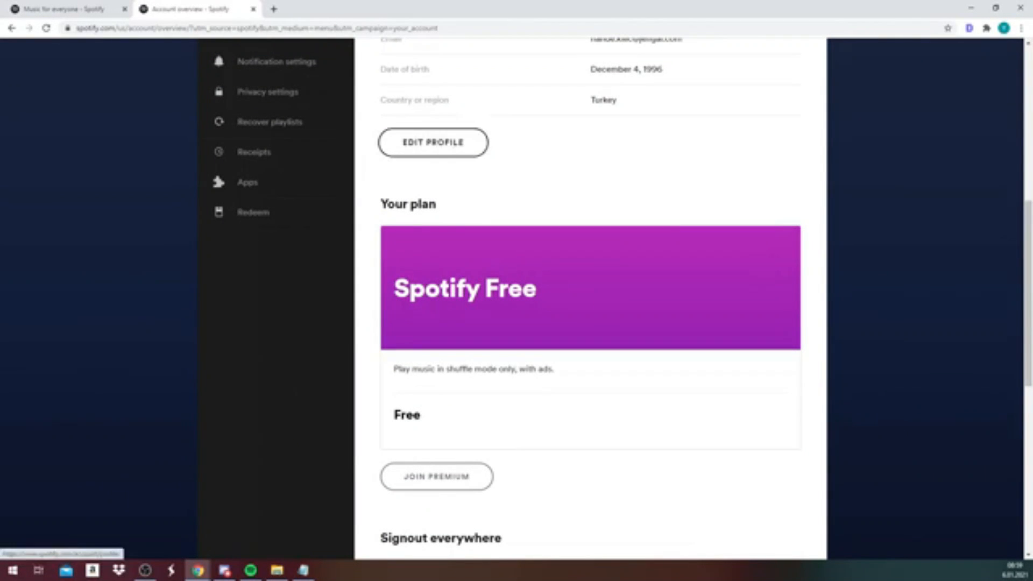
mouse_move(248, 182)
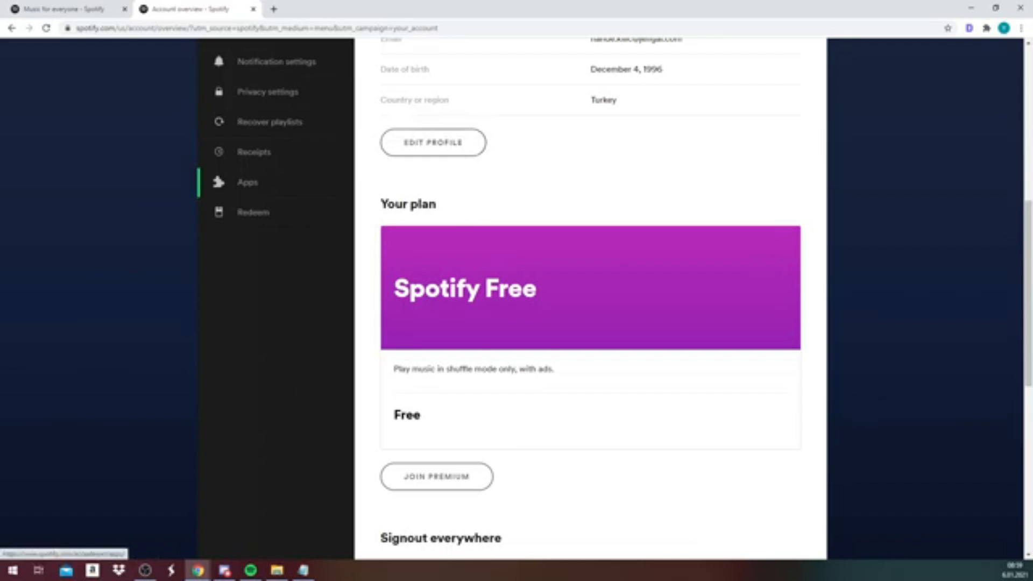
- Choose Edit Profile to reach the gender, date of birth and country fields, without saving changes
left_click(433, 142)
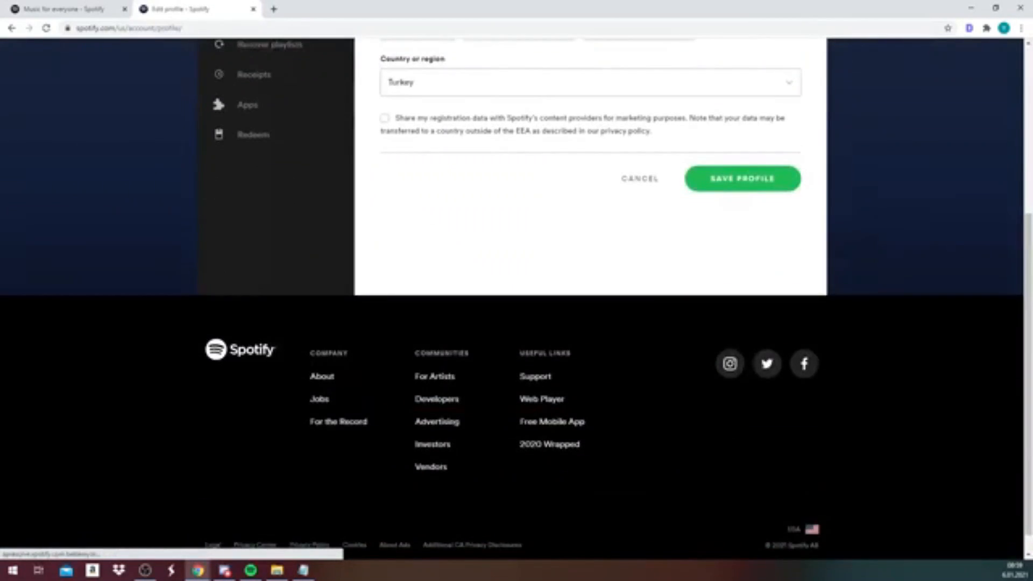
scroll("up", 3)
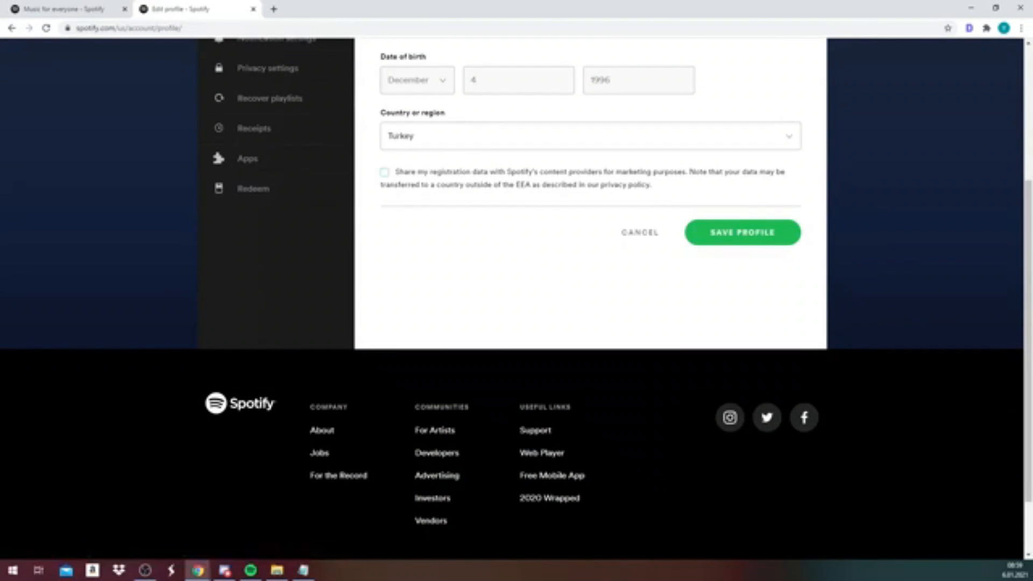
scroll("up", 3)
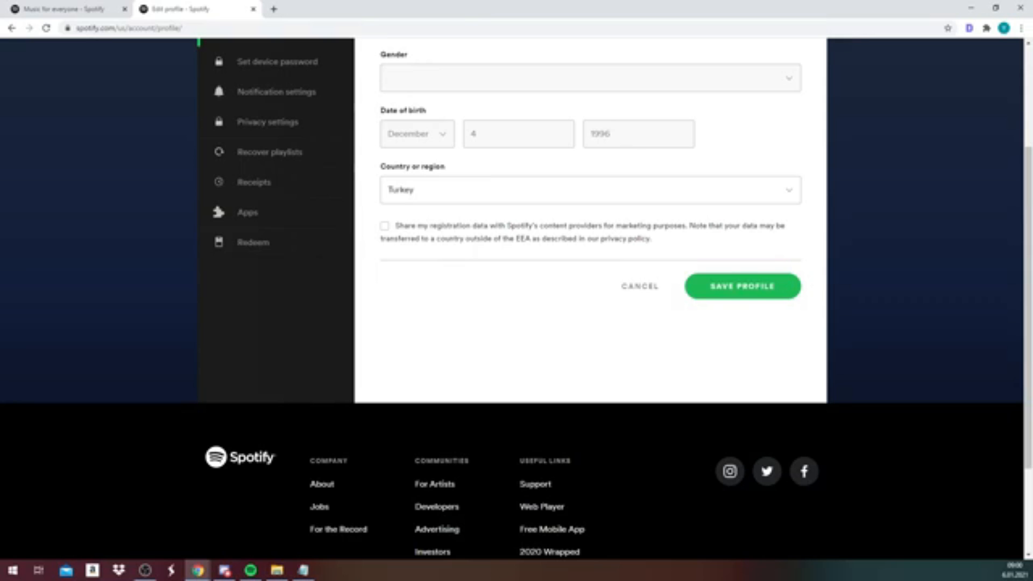
scroll("down", 3)
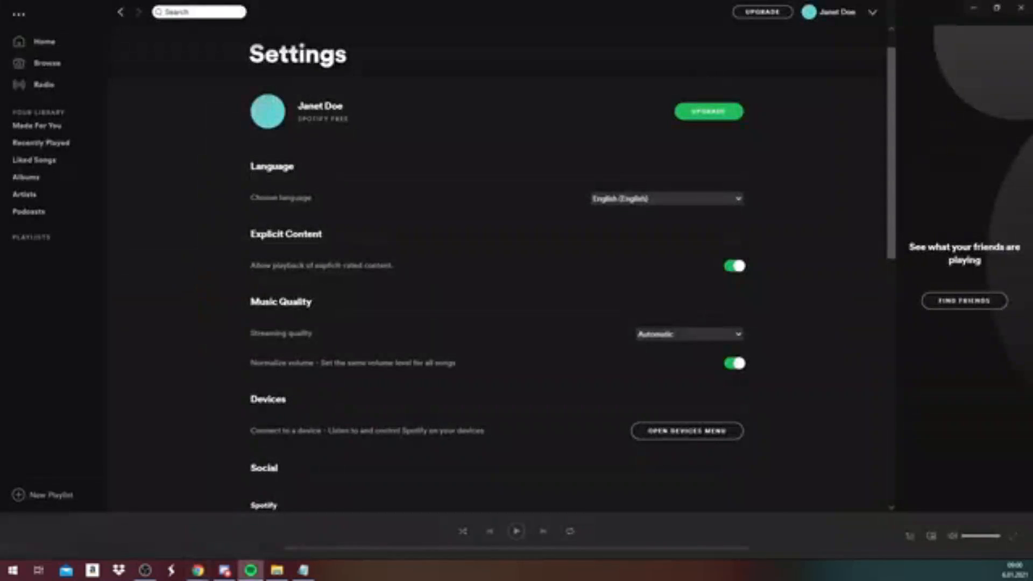
- Return to Home in the desktop app and expand the profile menu again
scroll("down", 3)
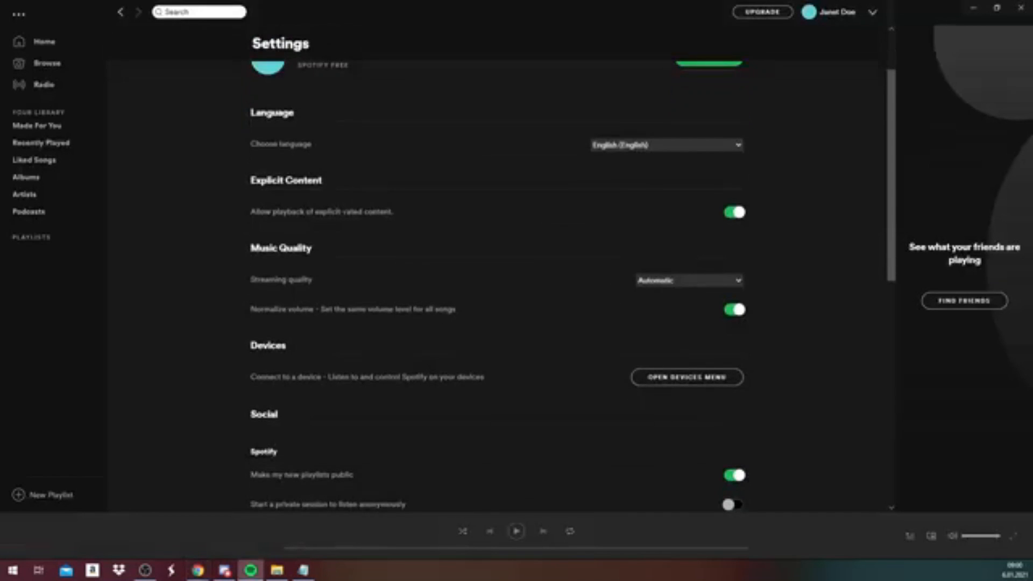
left_click(44, 41)
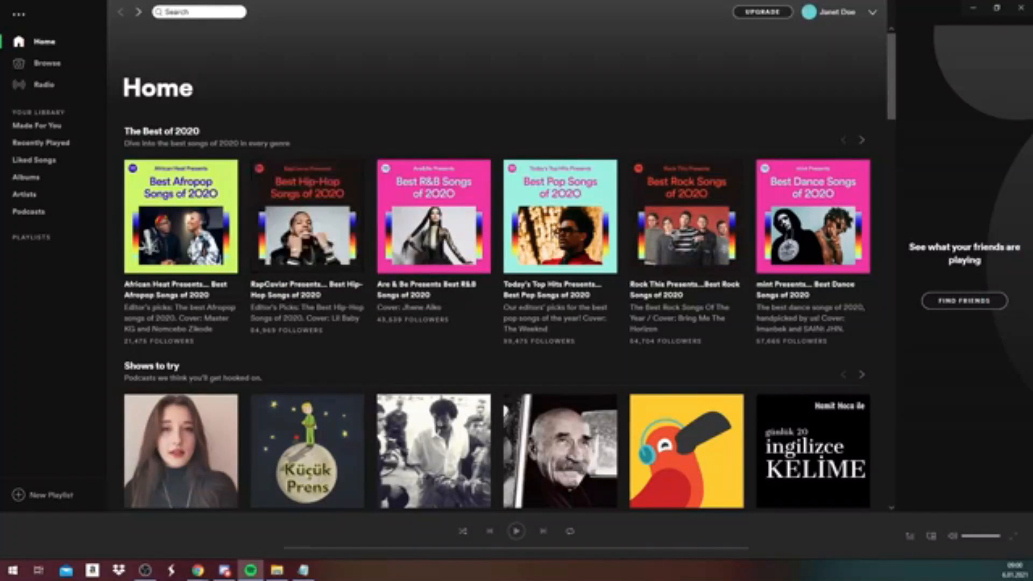
left_click(852, 13)
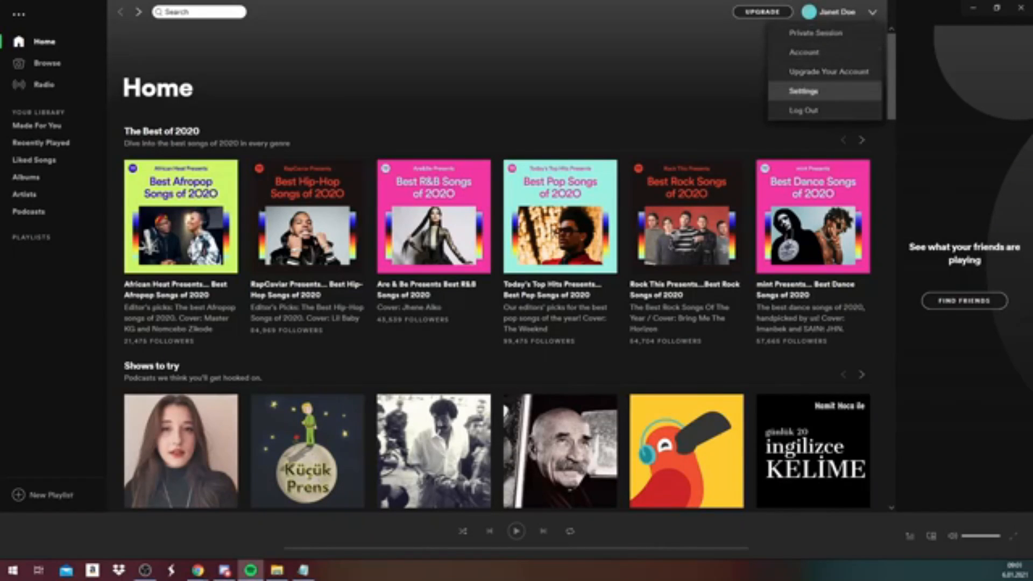
- Review the Settings page once more, then go to Account to reopen the overview web page
left_click(803, 90)
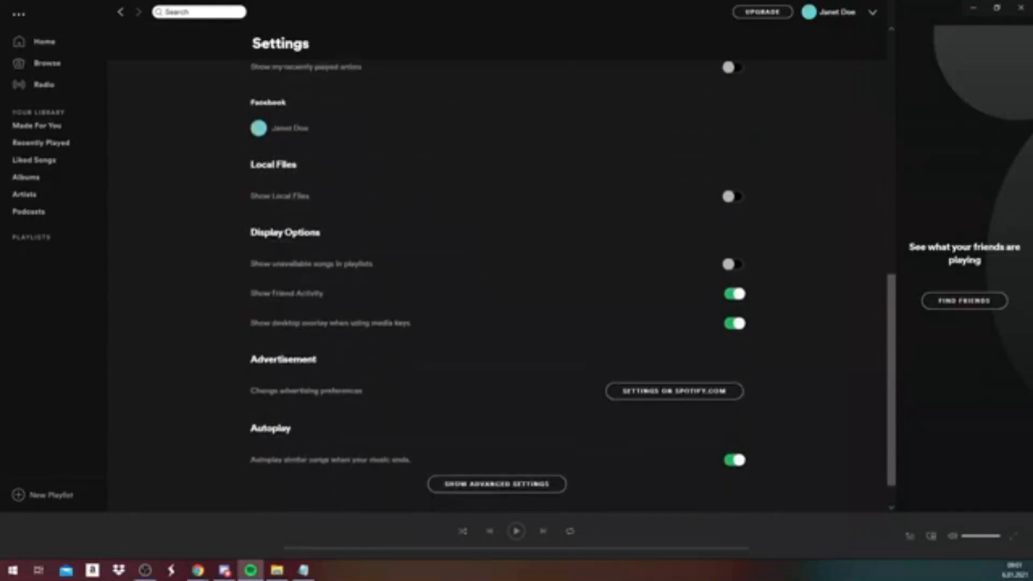
scroll("up", 3)
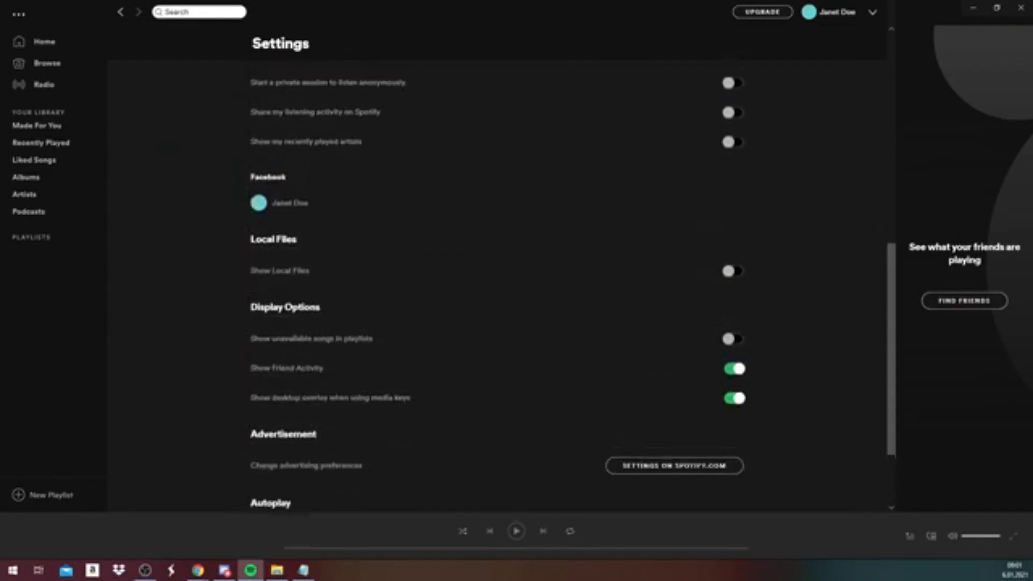
scroll("up", 3)
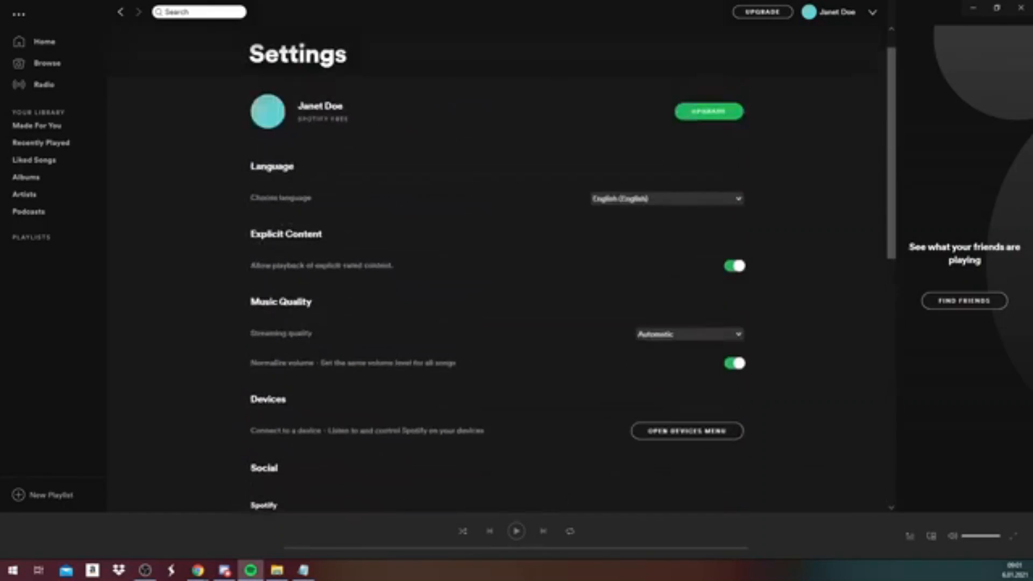
left_click(873, 12)
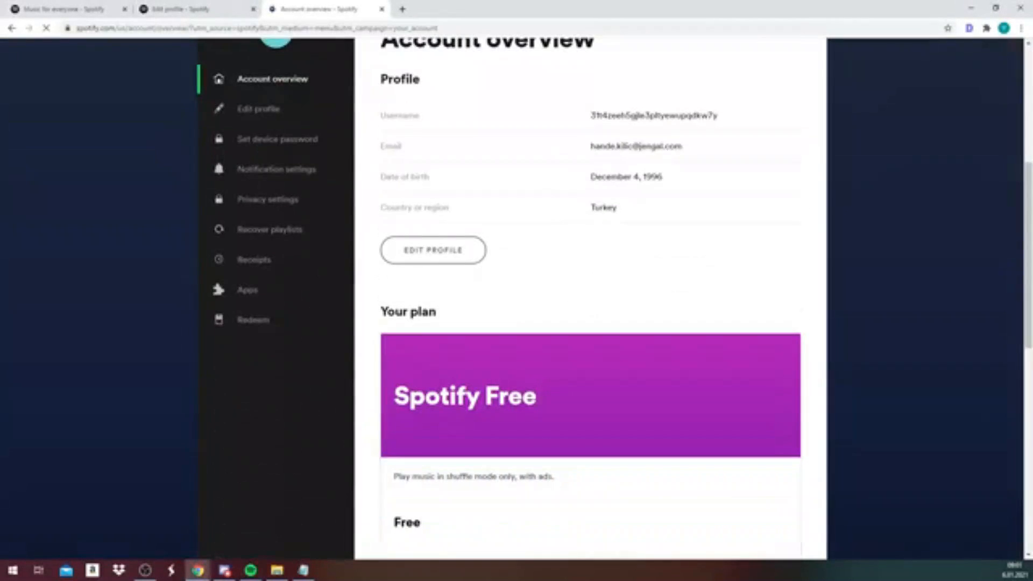
scroll("down", 3)
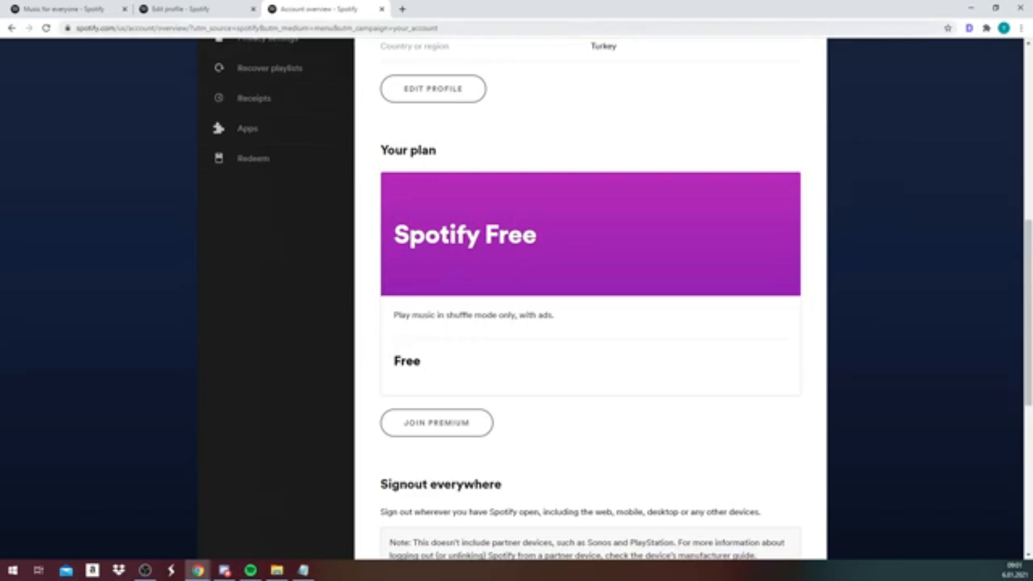
mouse_move(254, 98)
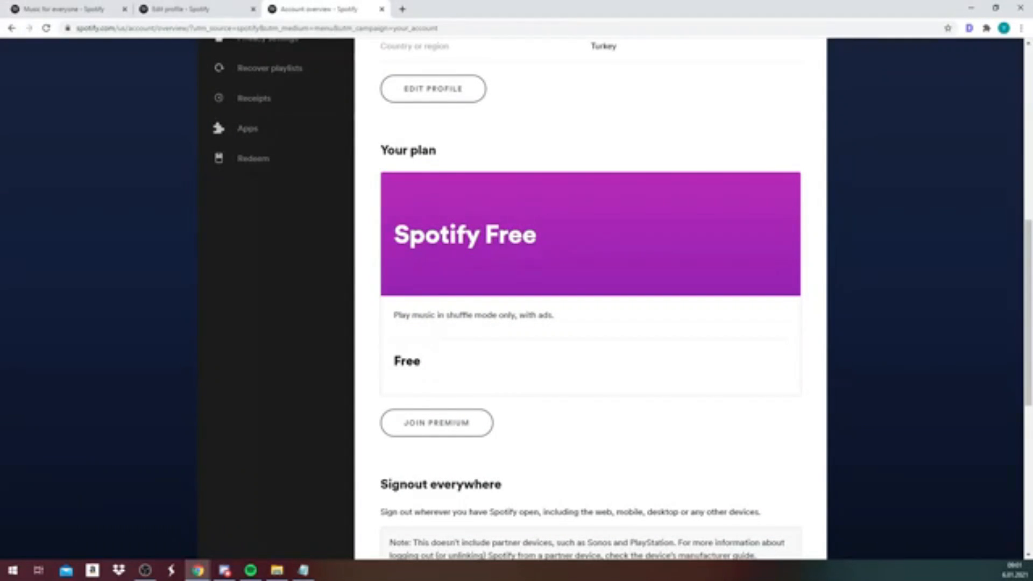
scroll("down", 3)
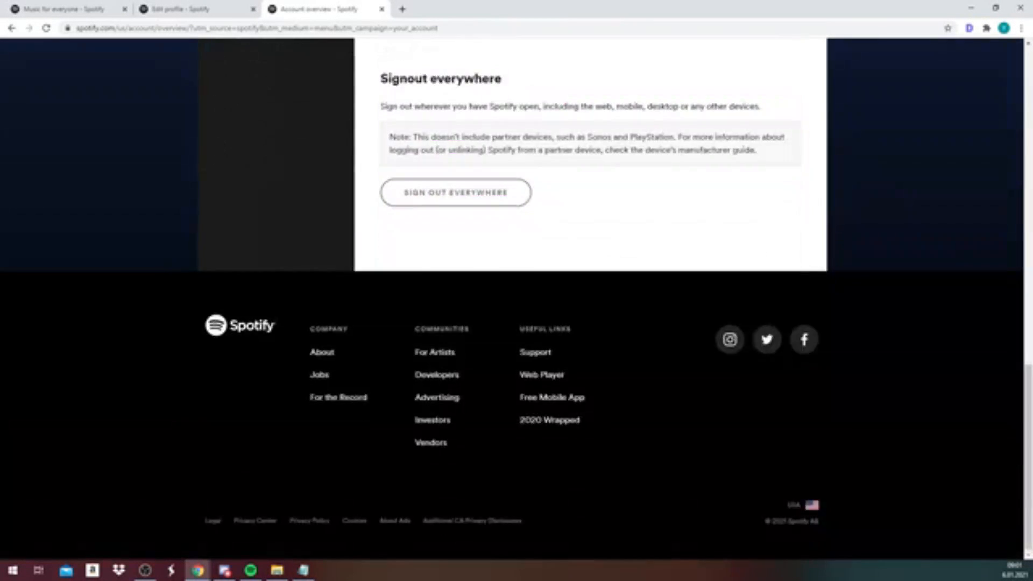
scroll("up", 3)
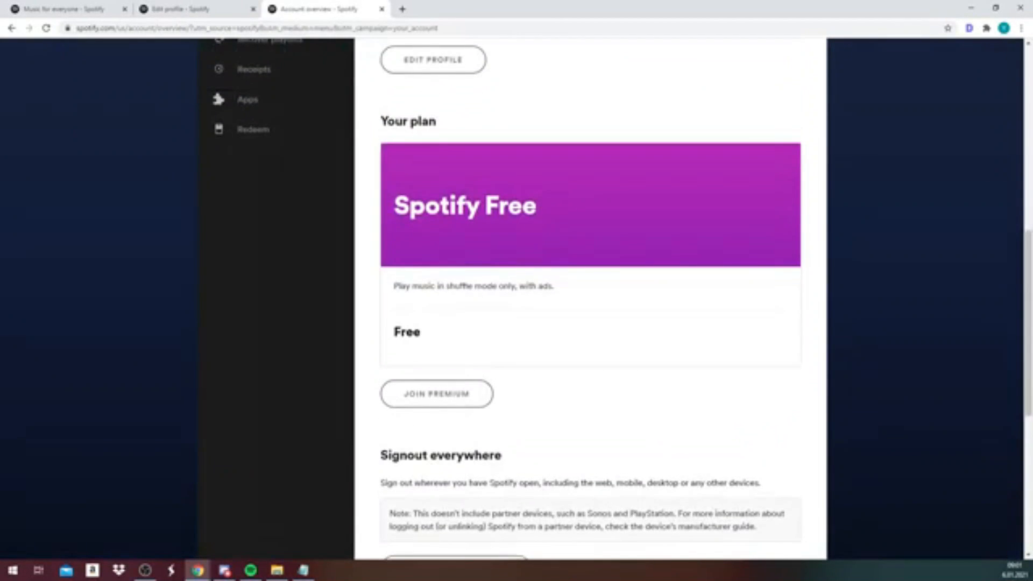